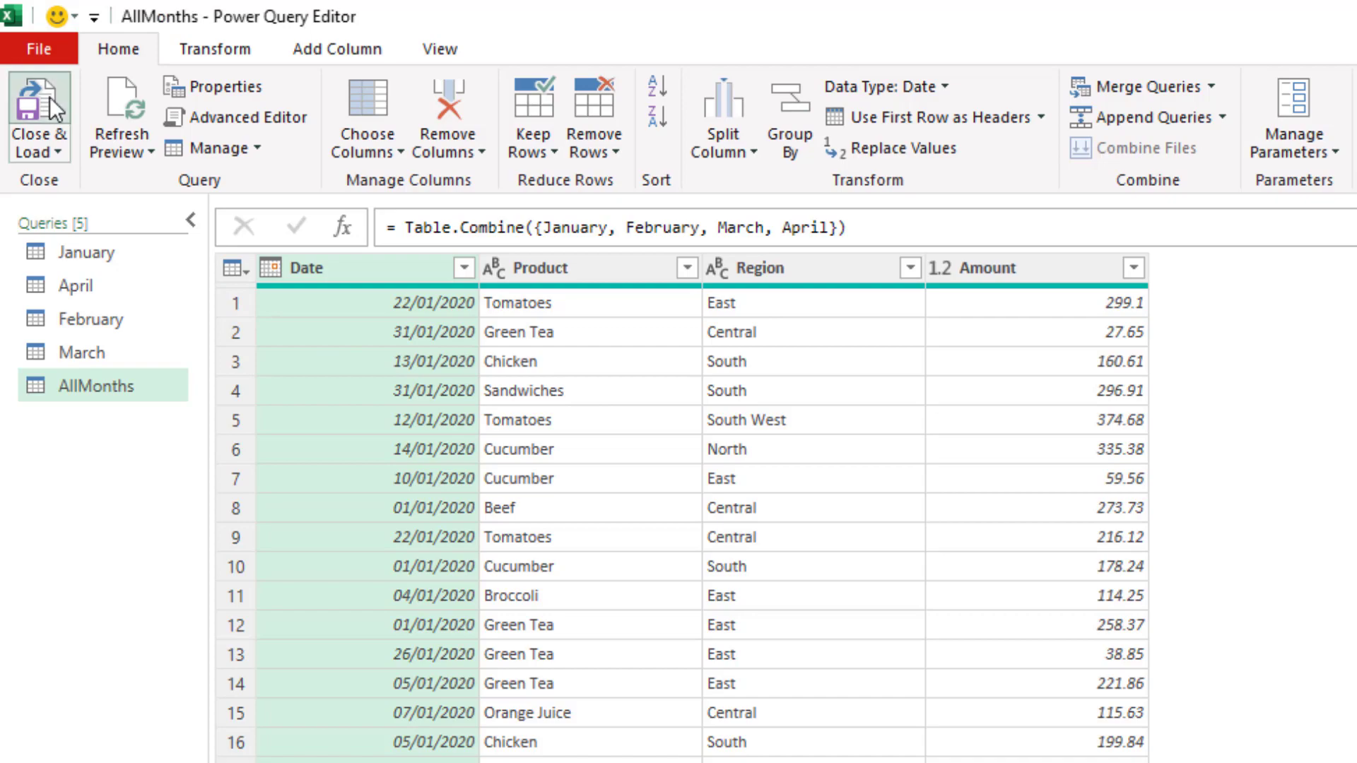
# Close & Load the AllMonths query (January–April combined) into an Excel table named AllMonths.
pyautogui.click(35, 117)
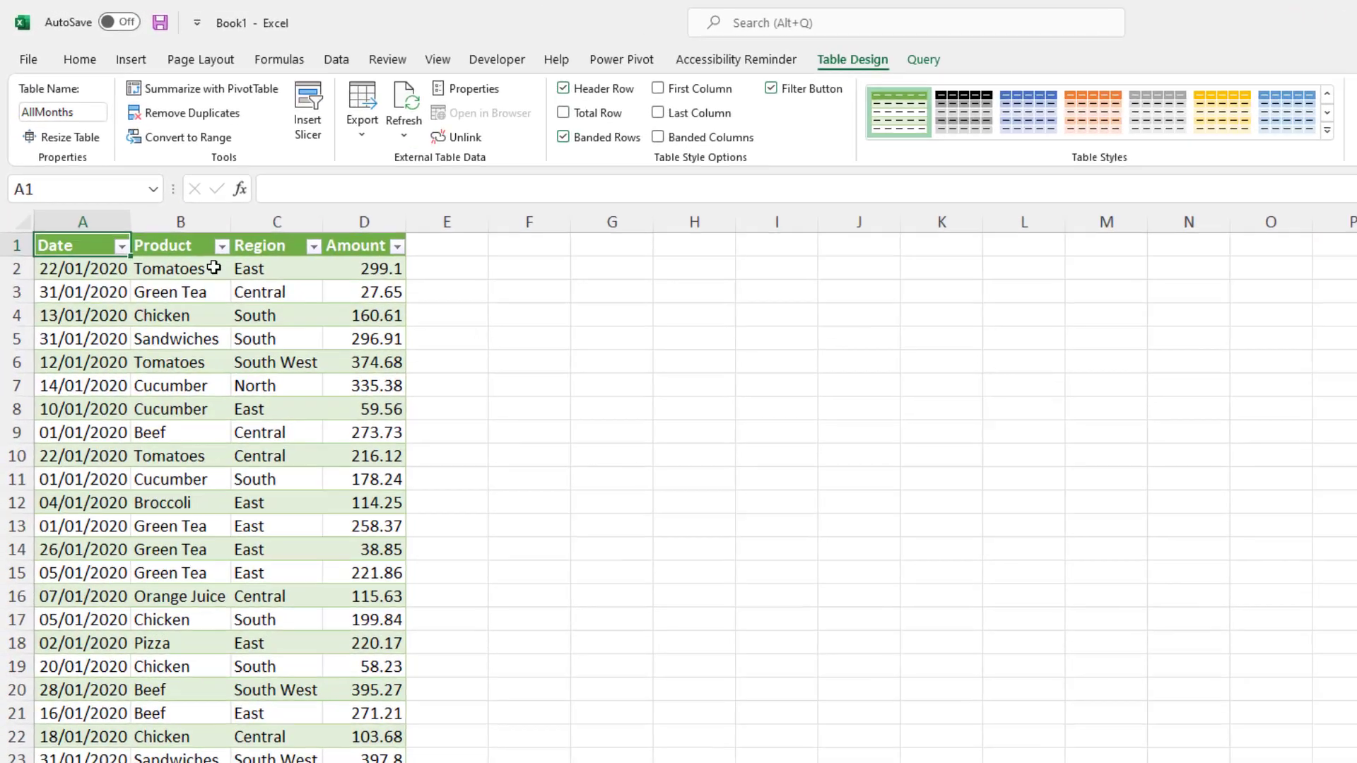
# Open the Query Options dialog from Data > Get Data.
pyautogui.click(335, 59)
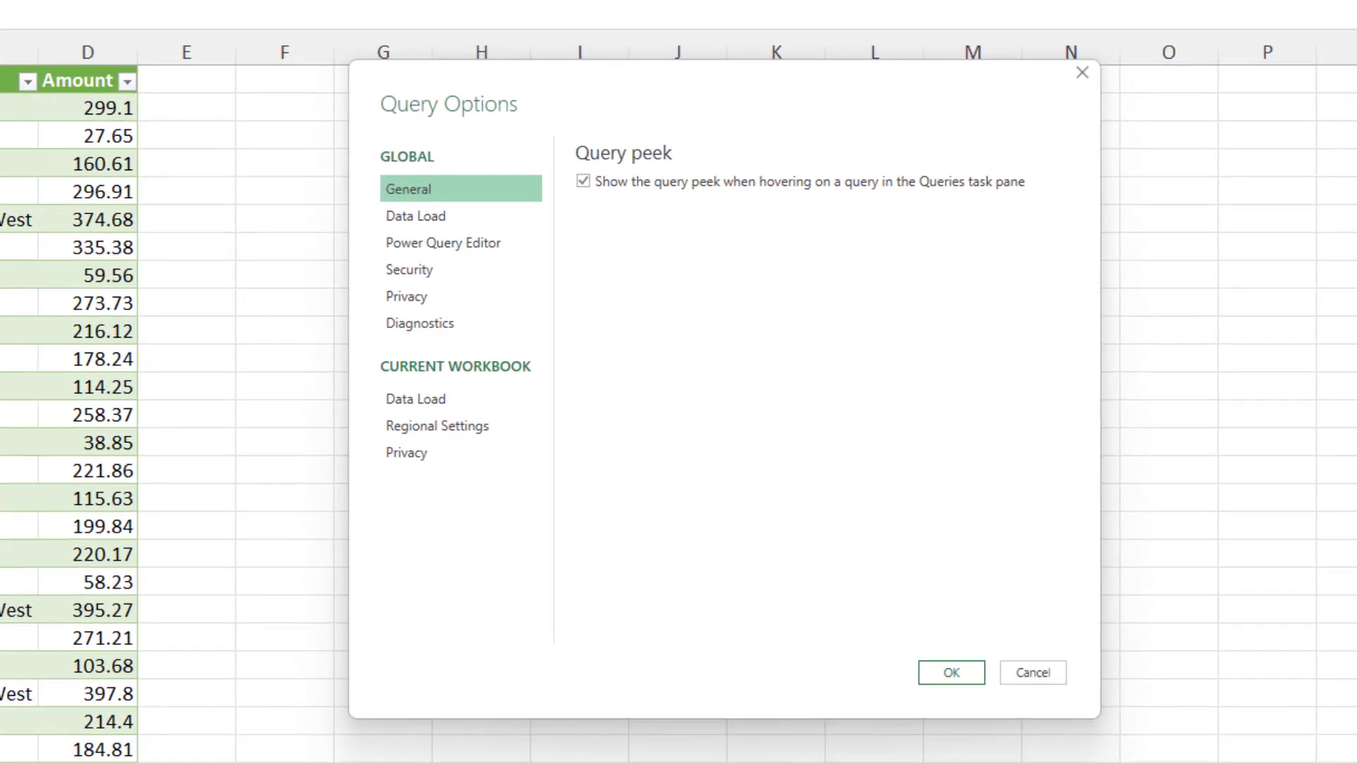
pyautogui.moveTo(389, 246)
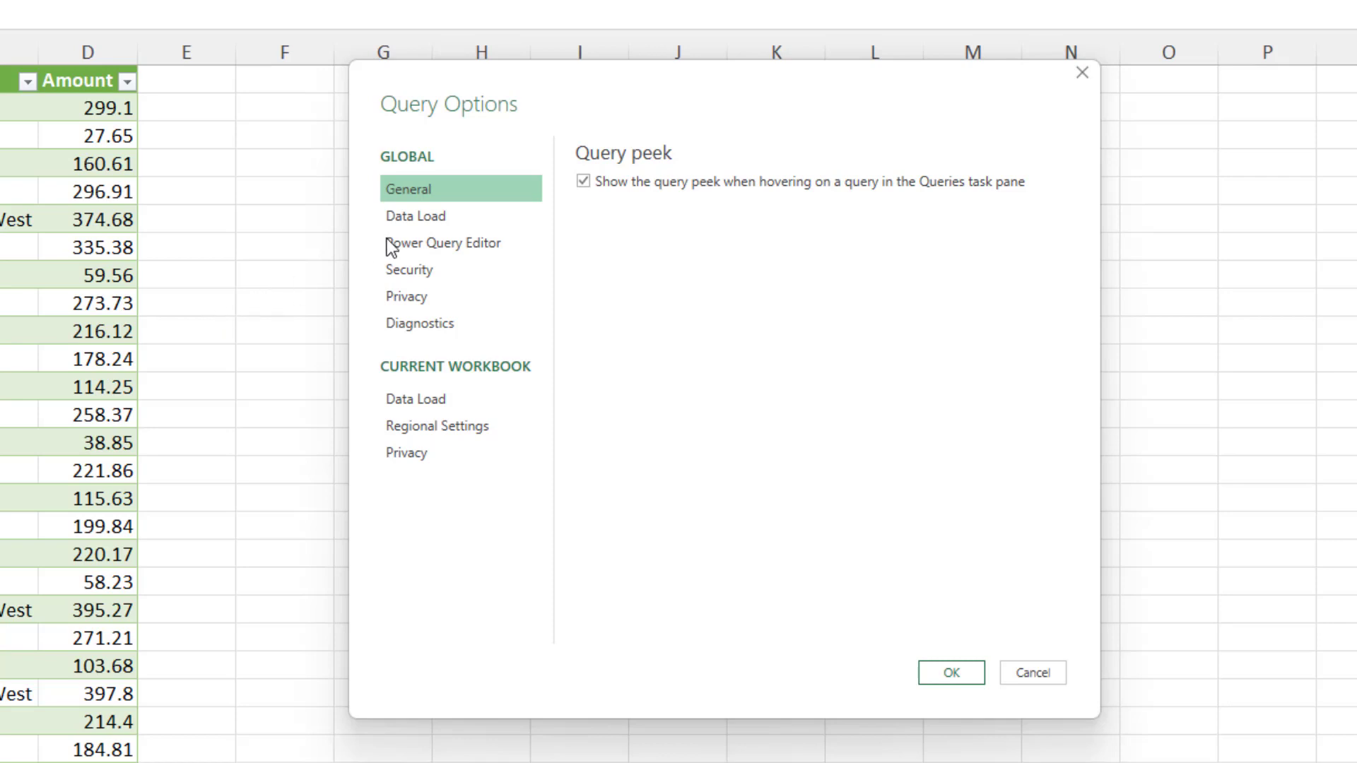
# Under Global Data Load, specify custom default load settings with only Load to Data Model checked.
pyautogui.click(416, 215)
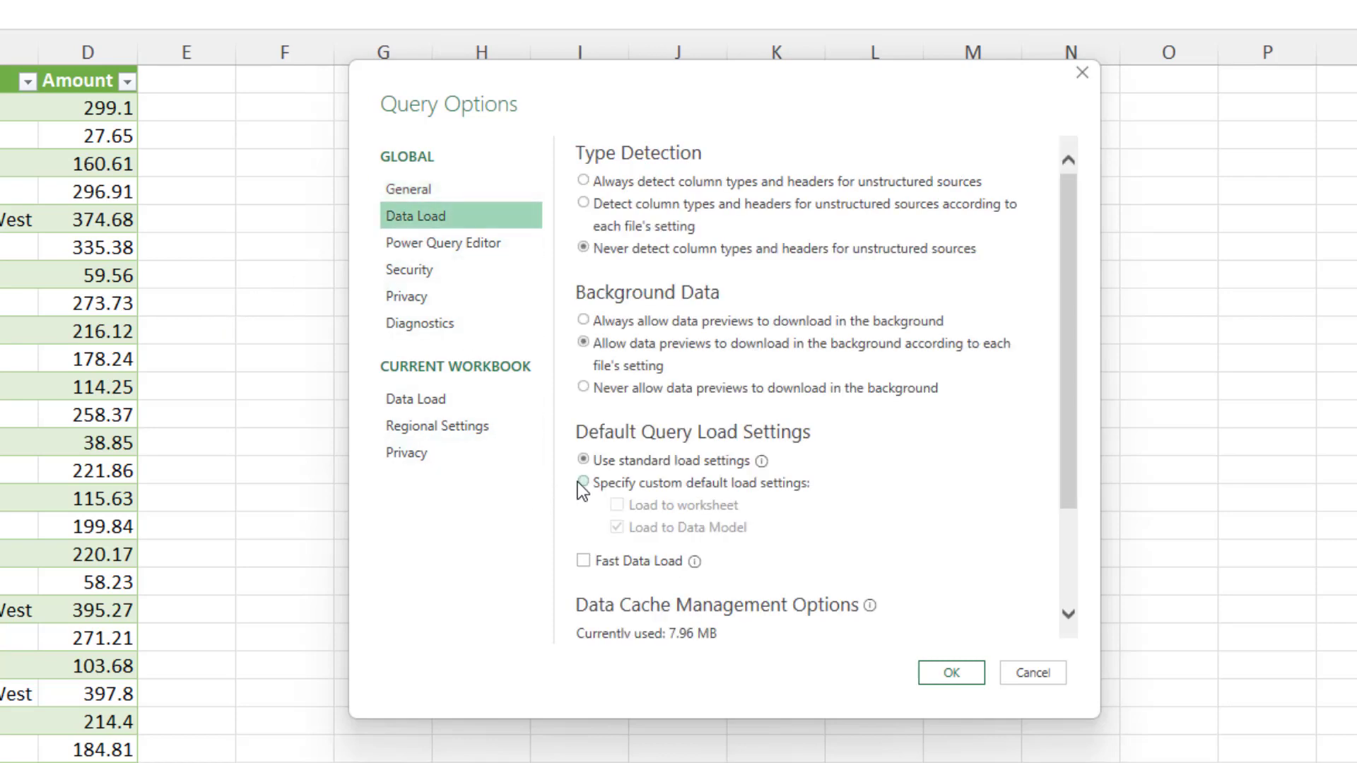
pyautogui.click(582, 482)
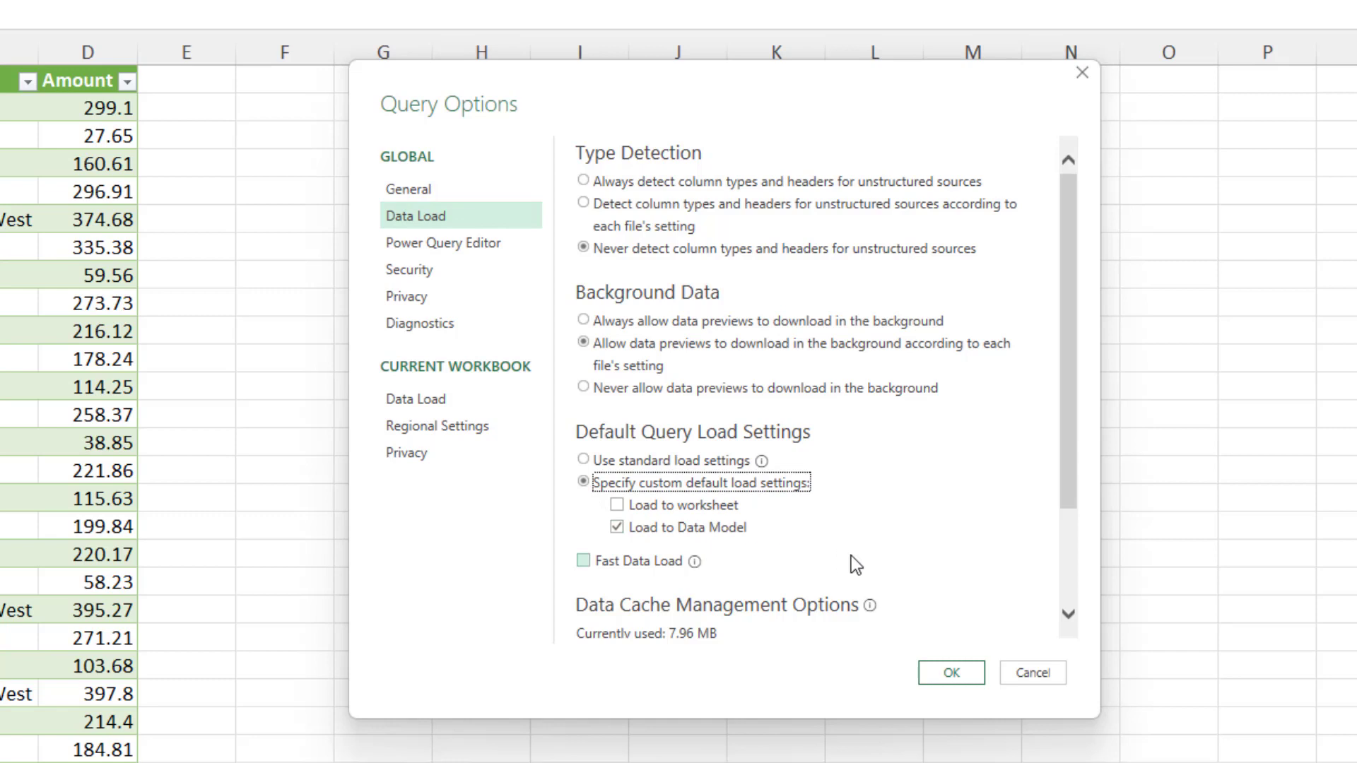
pyautogui.click(583, 560)
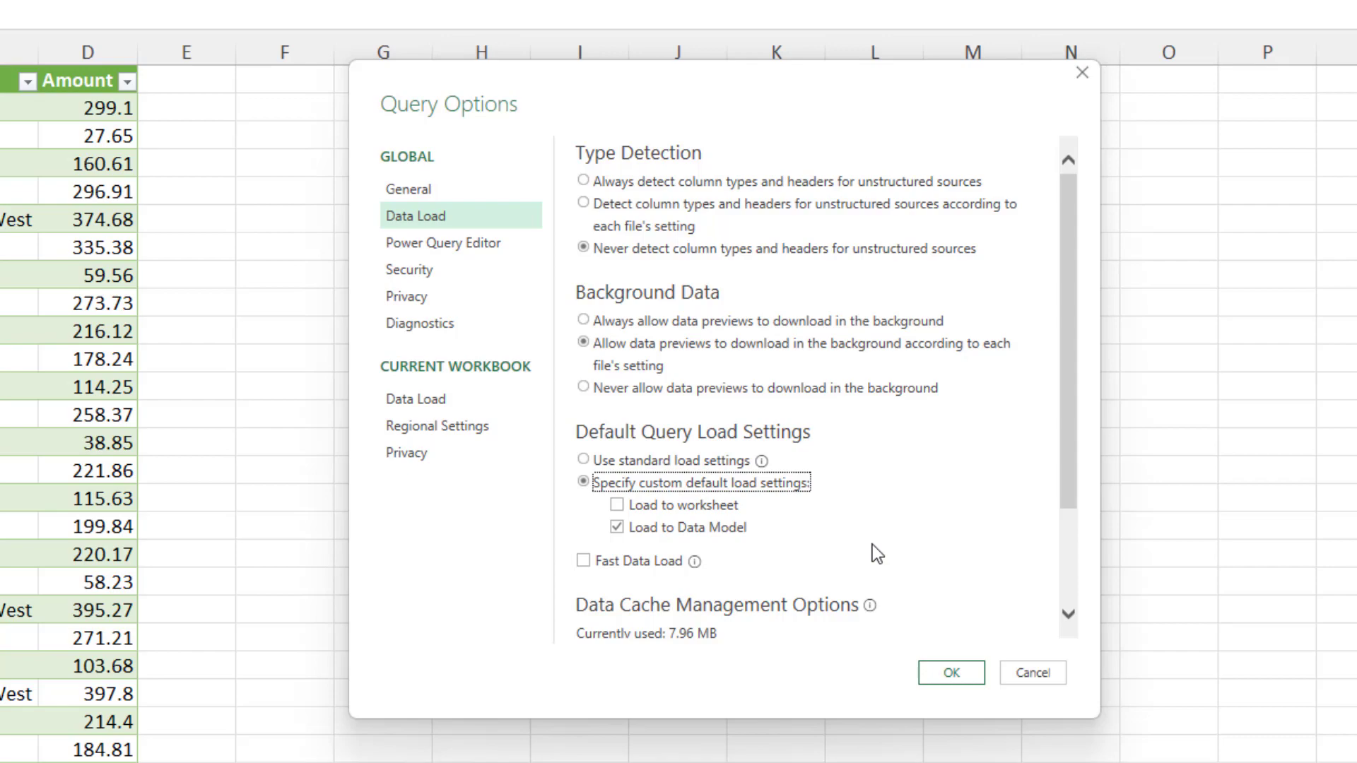
pyautogui.moveTo(916, 674)
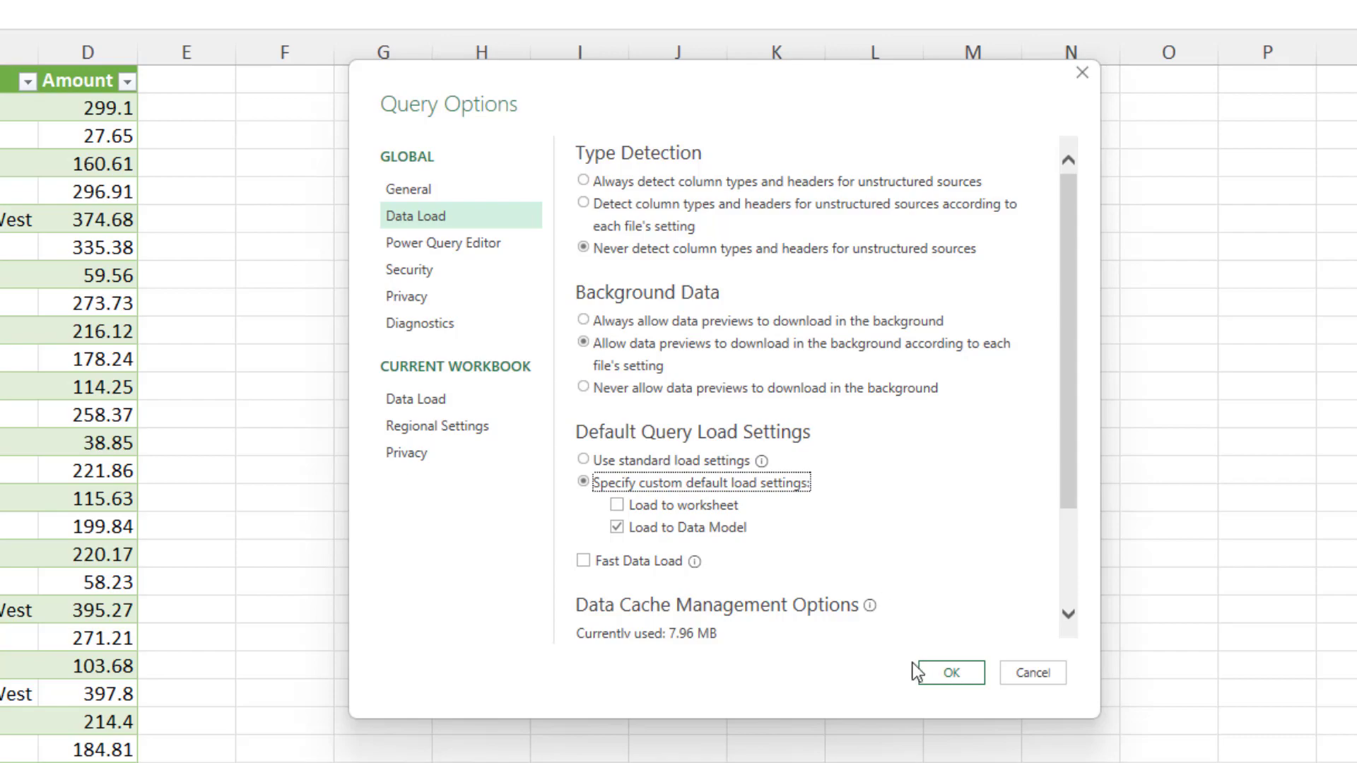
# Confirm the Query Options with OK, leaving five queries listed in Queries & Connections.
pyautogui.click(949, 674)
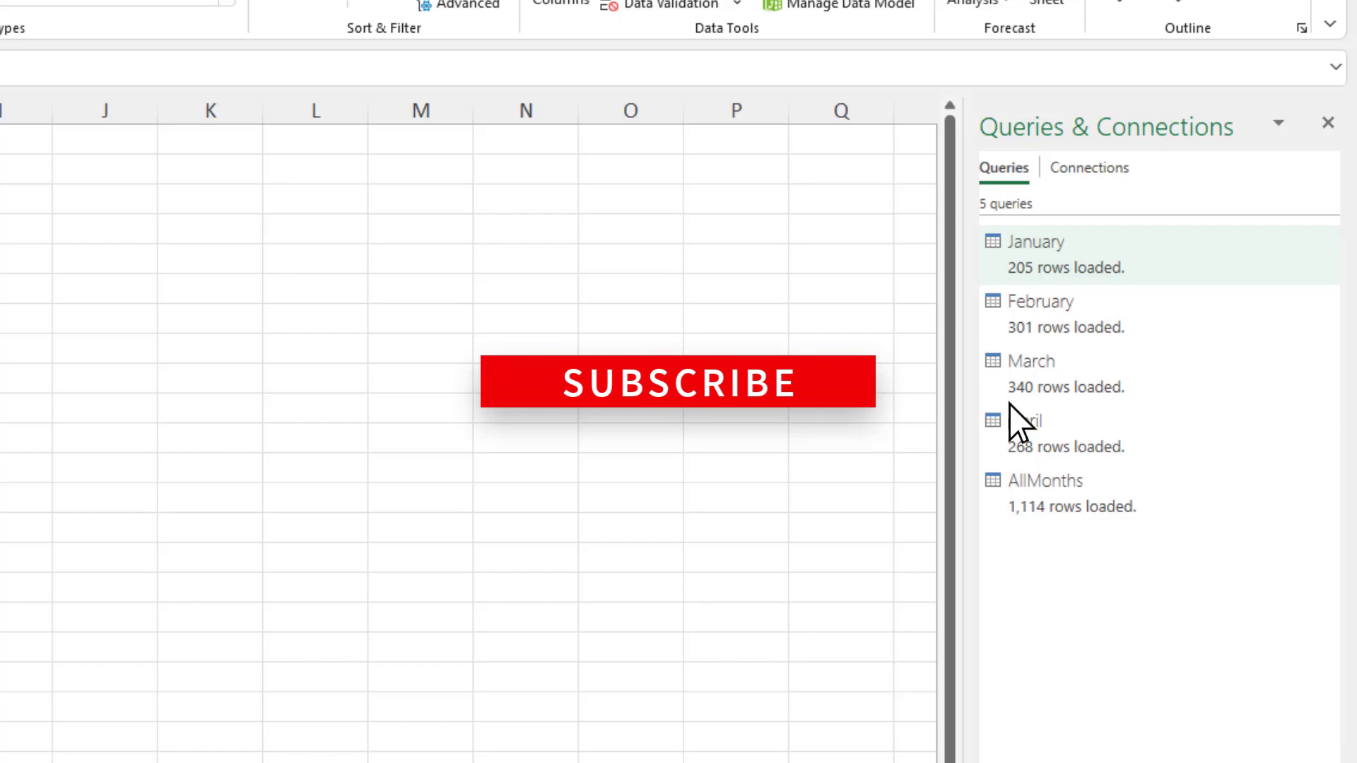
pyautogui.moveTo(706, 407)
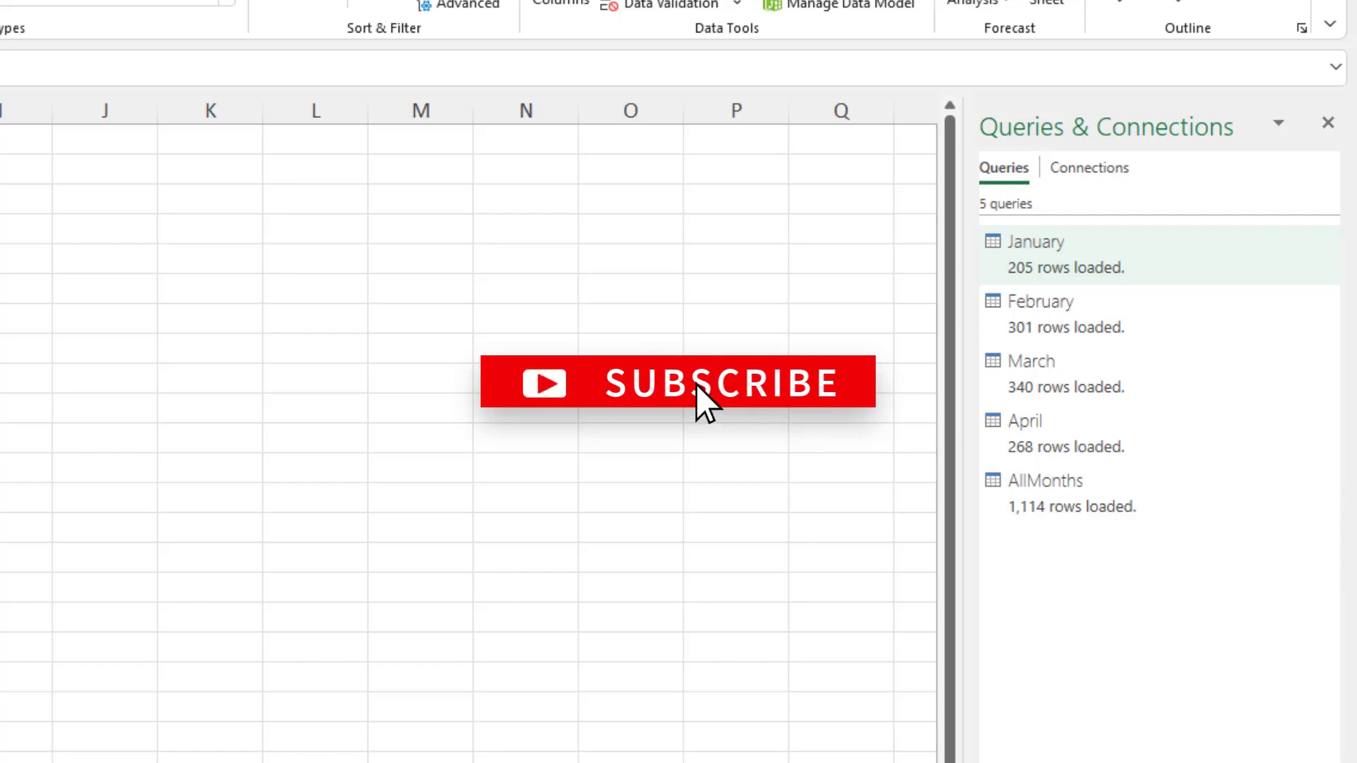